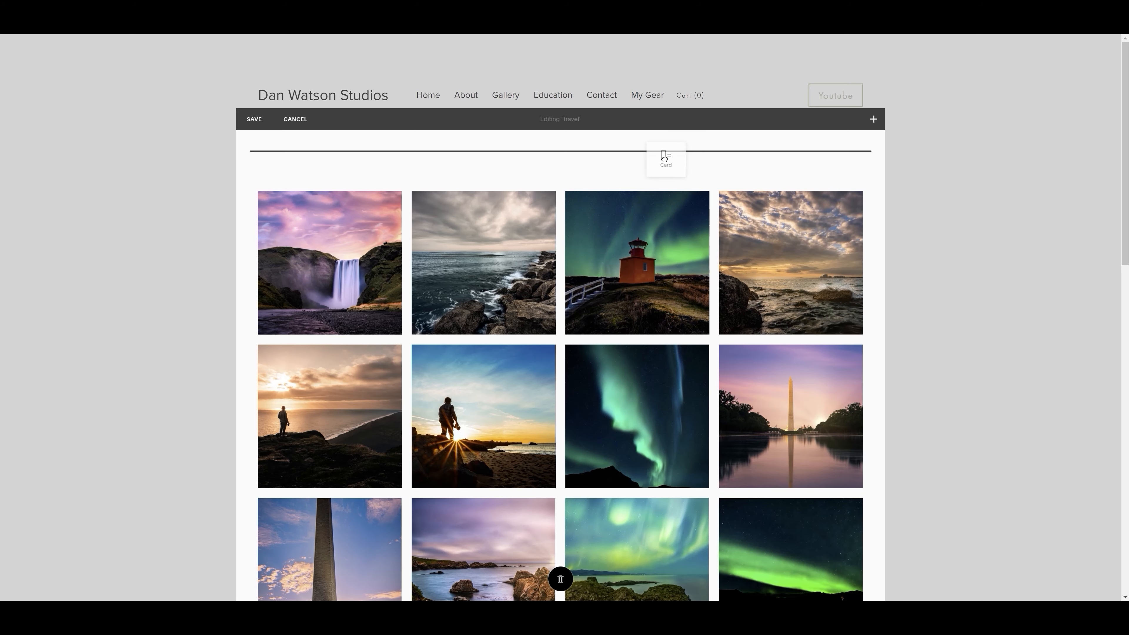
Step: Add a card block above the gallery with a stock camera-gear photo and the title 'My Travel Ge'
click(664, 156)
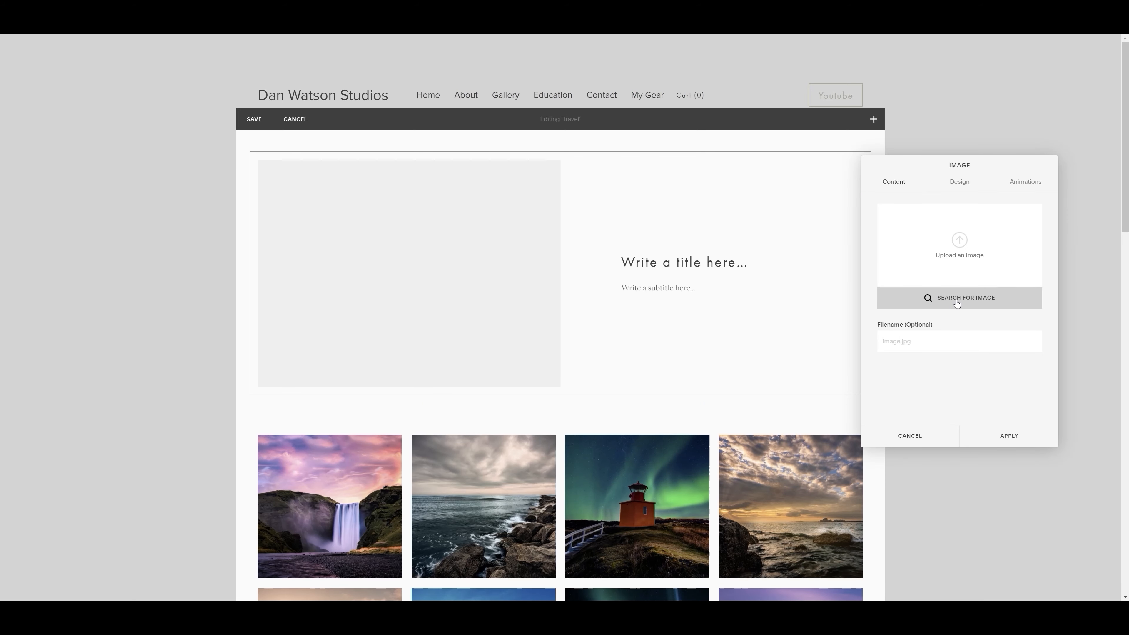
click(959, 297)
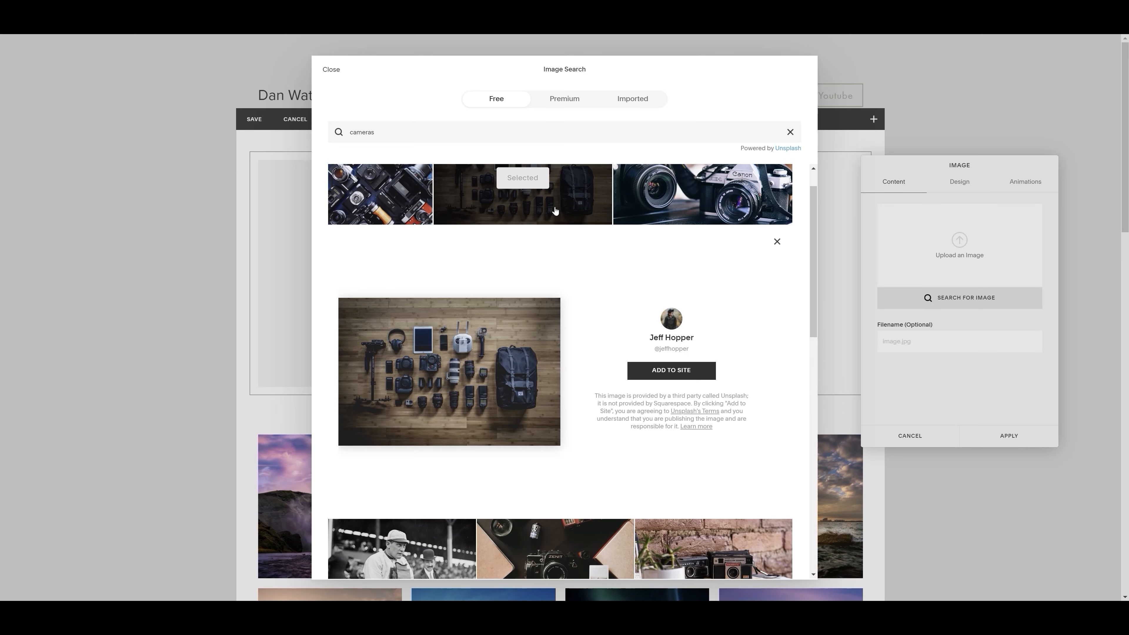
click(670, 370)
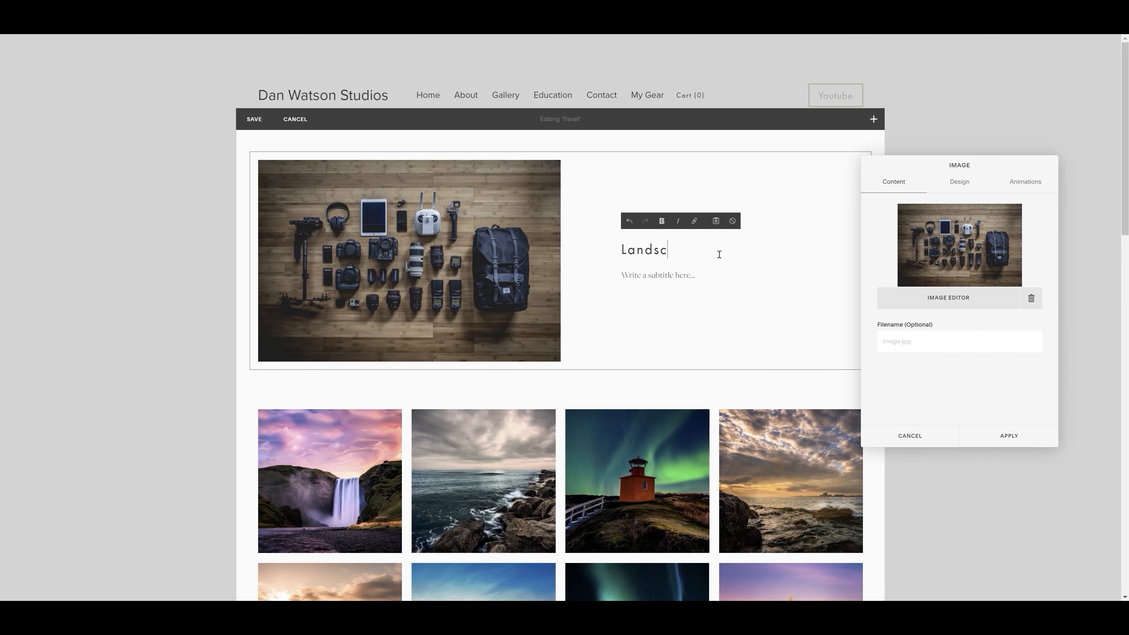
text(My Travel Ge)
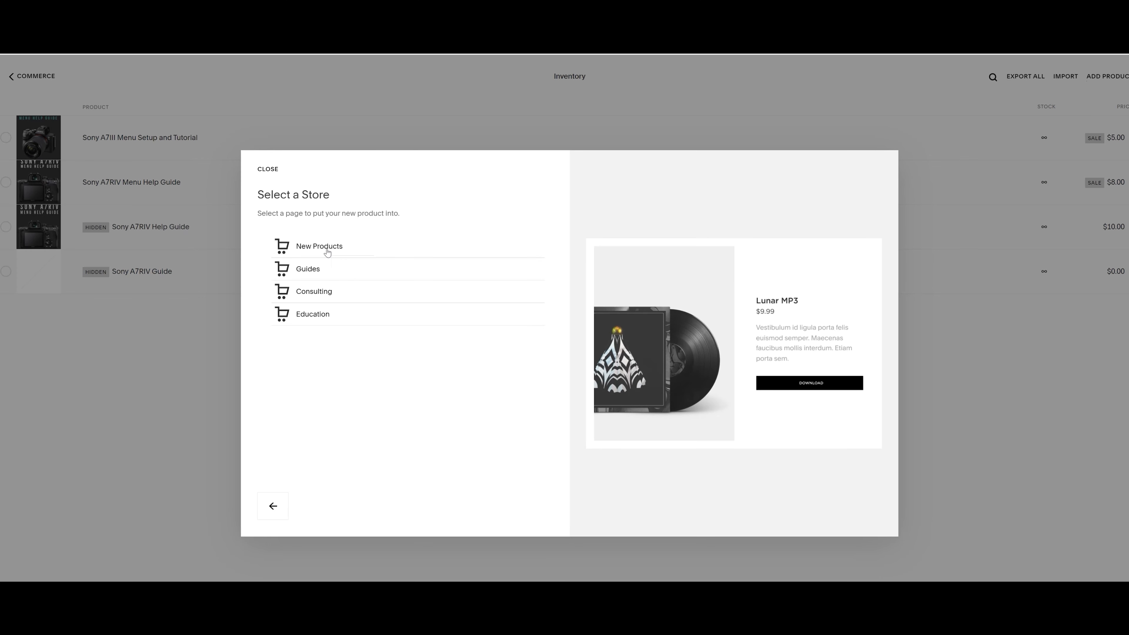
Step: Place the new product in the New Products store and name it 'enu Guid'
click(318, 247)
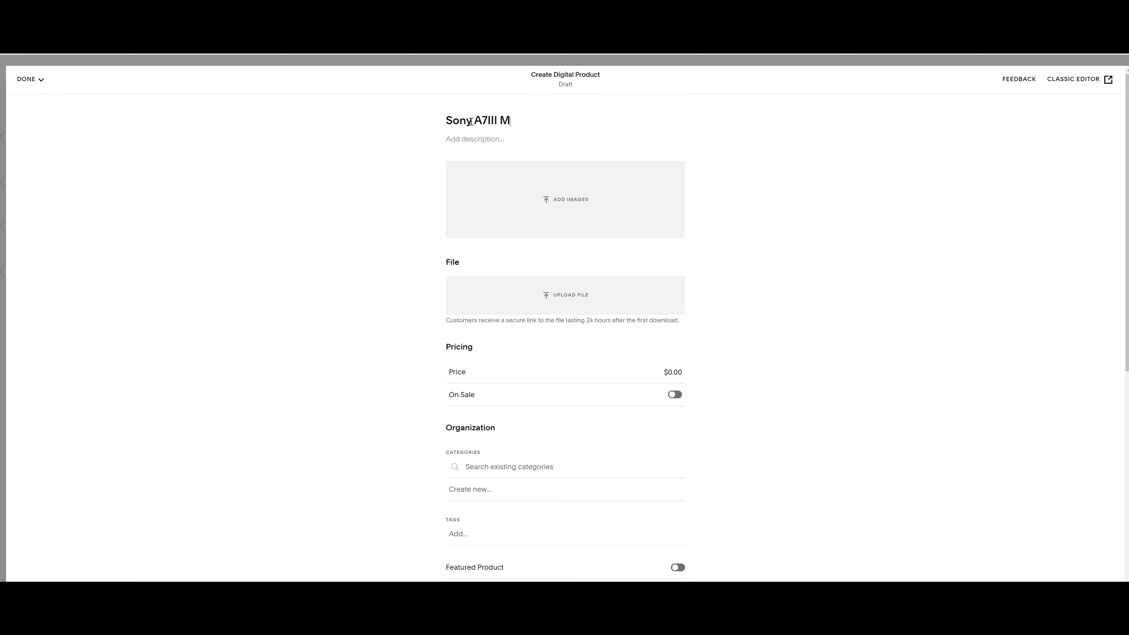
text(enu Guid)
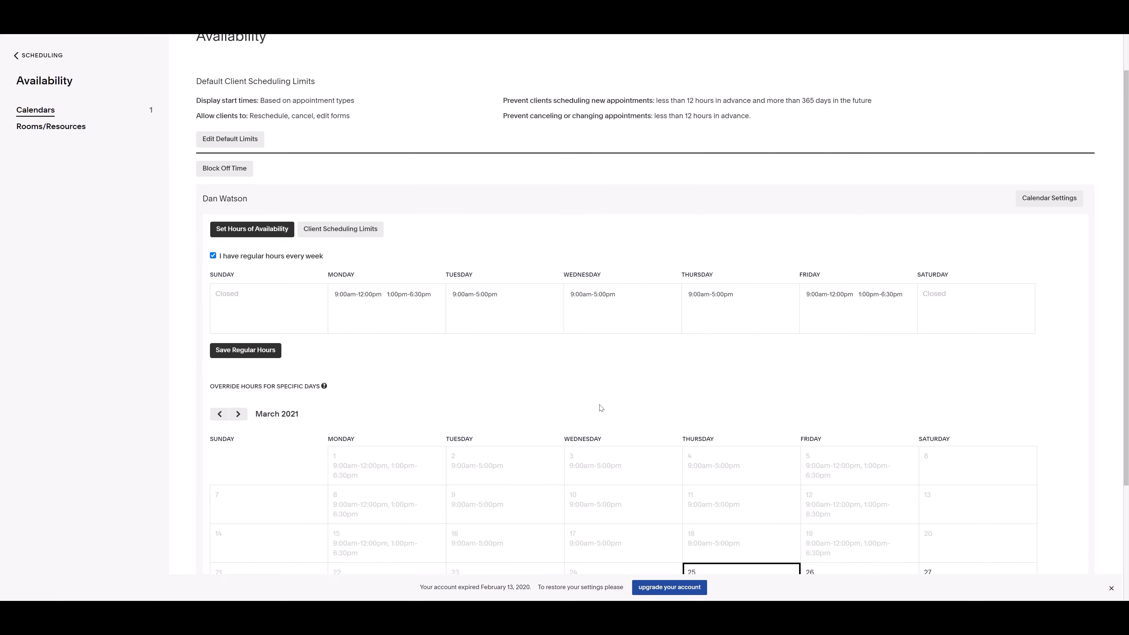
Step: Show the Look Busy option under Client Scheduling Limits to minimize appointment gaps
click(340, 229)
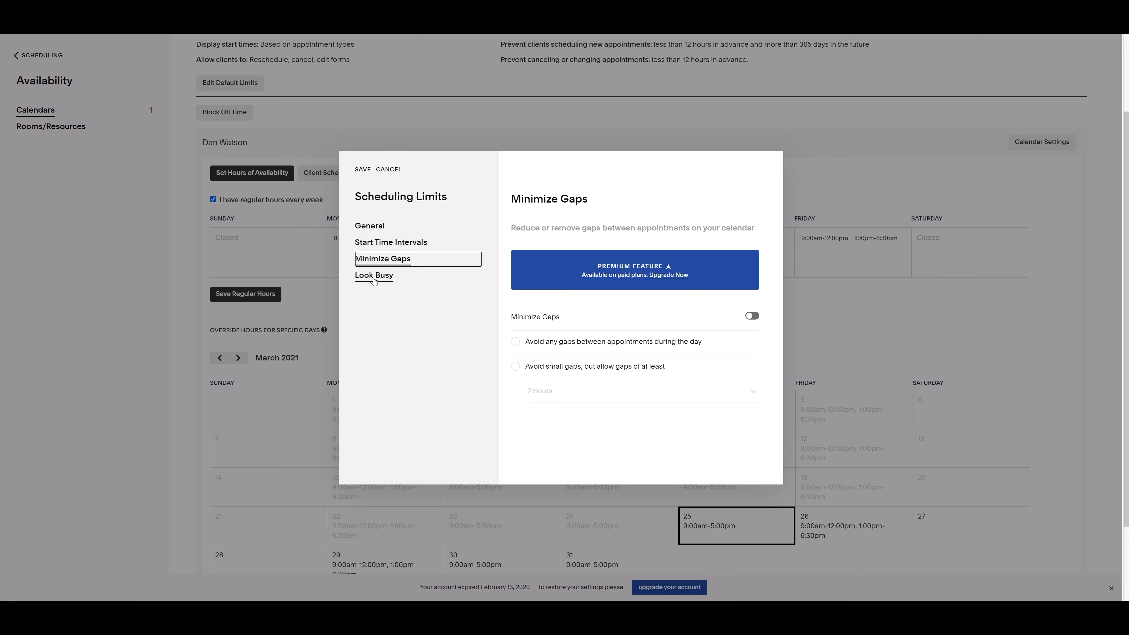
click(374, 275)
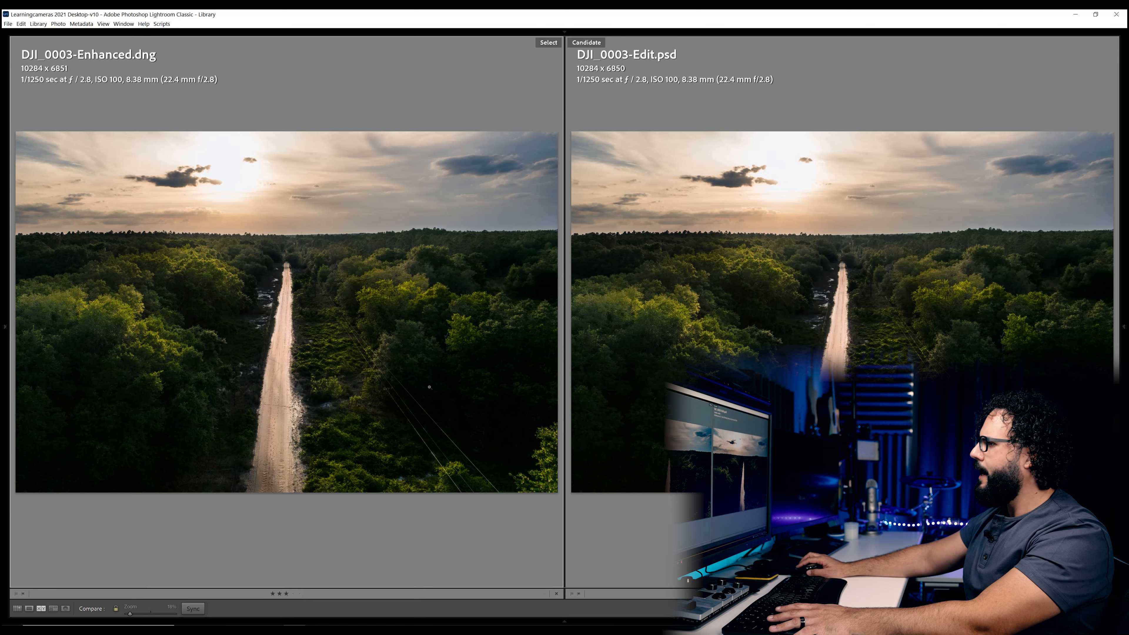
mouse_move(482, 341)
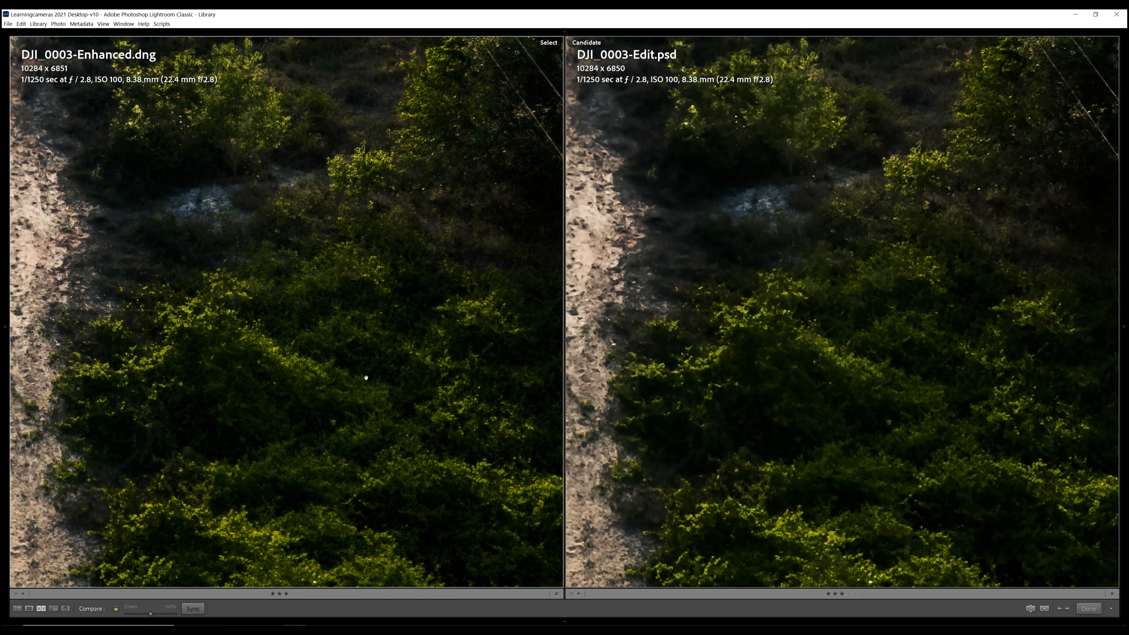
mouse_move(503, 292)
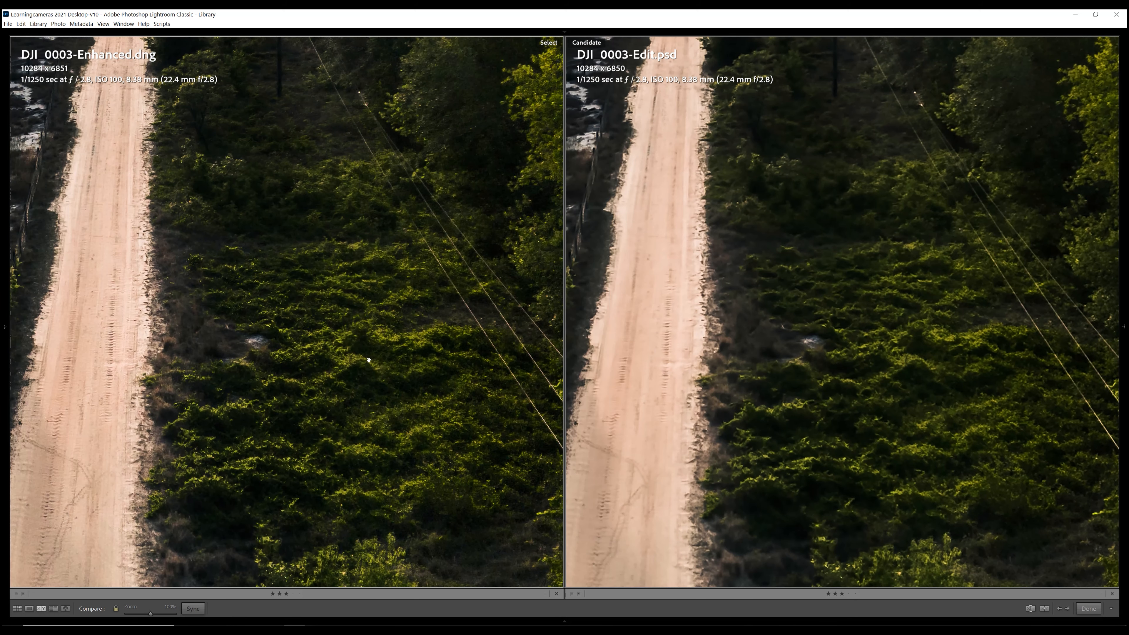
mouse_move(209, 375)
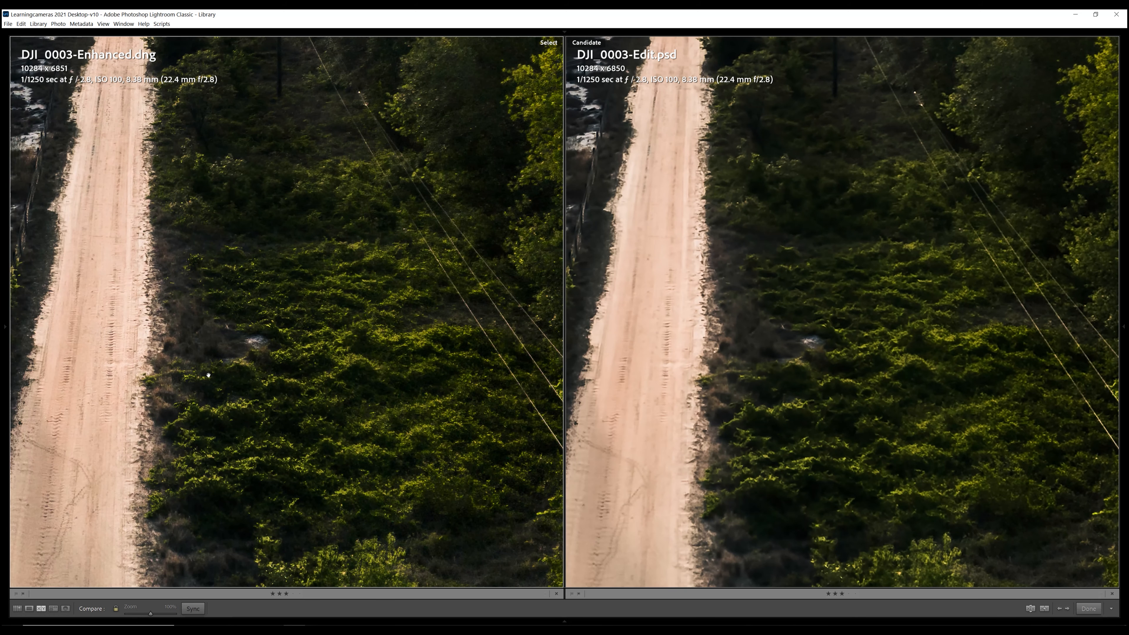